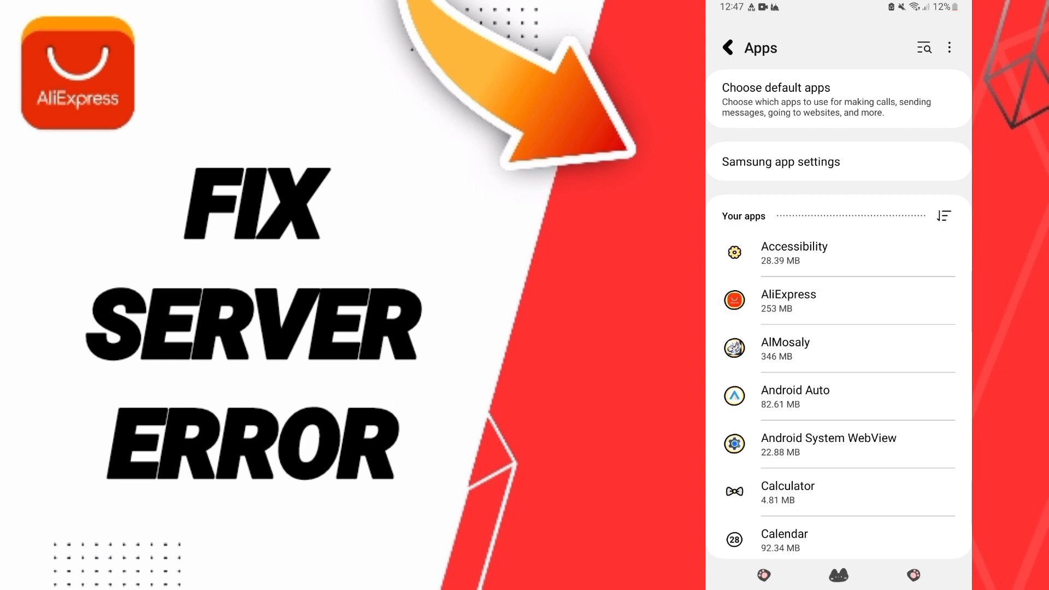
Step: Clear AliExpress's cache to 0 B and start Clear data, bringing up the delete confirmation
left_click(788, 300)
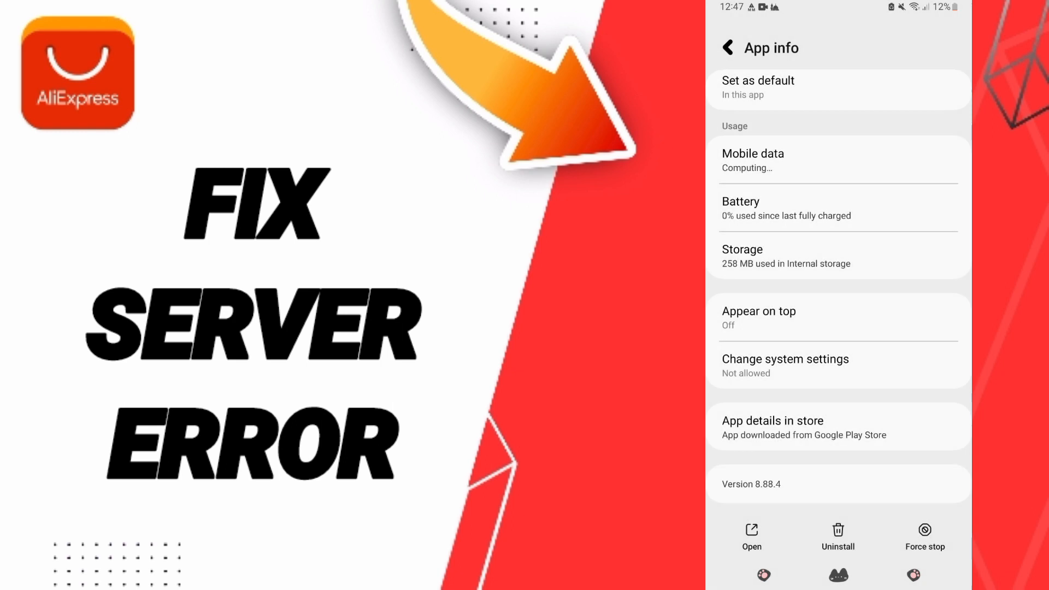
left_click(836, 256)
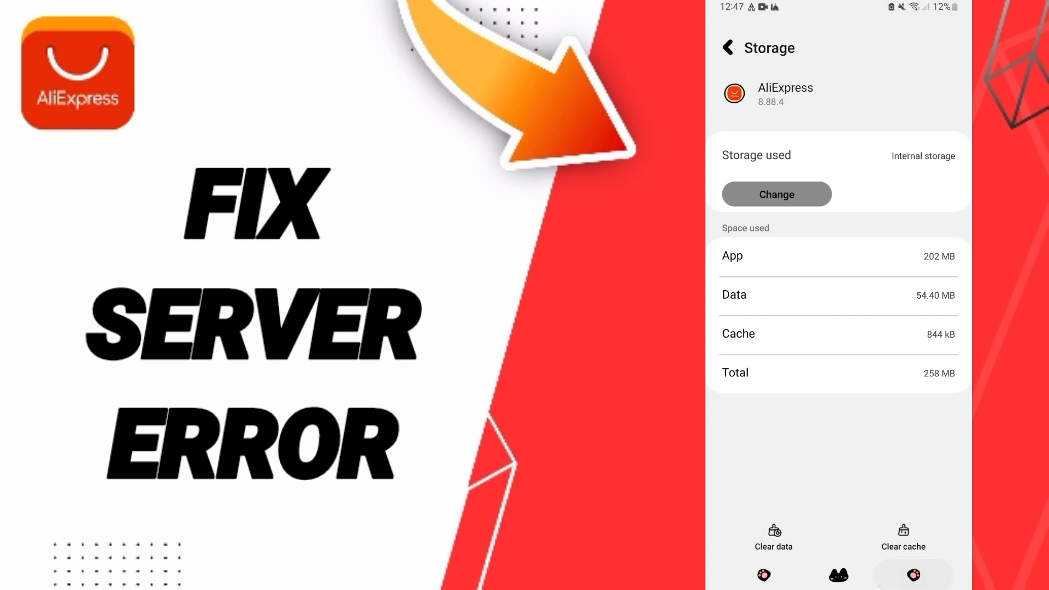
left_click(903, 538)
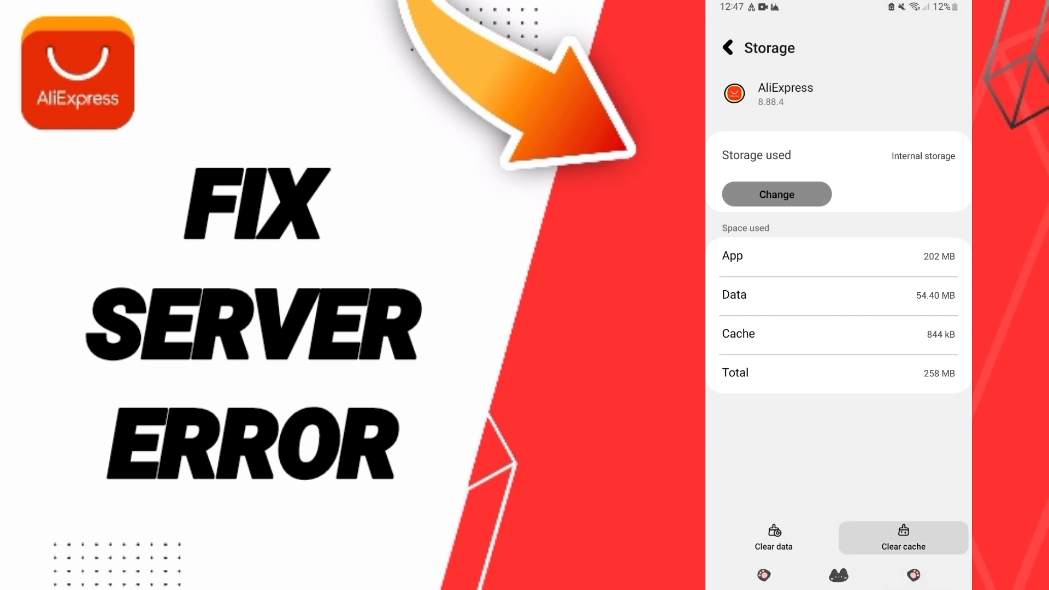
left_click(774, 539)
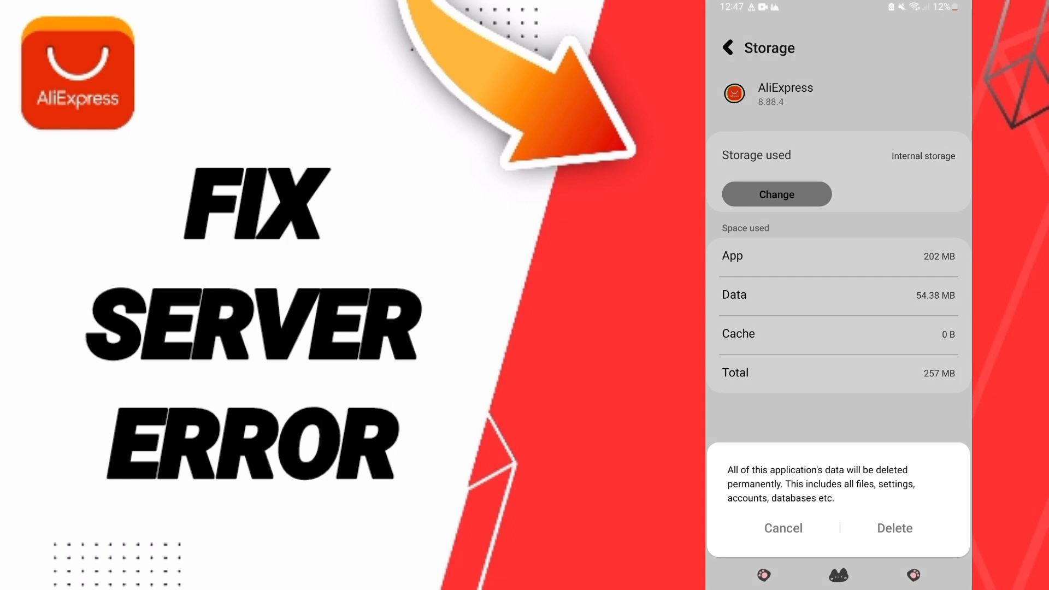